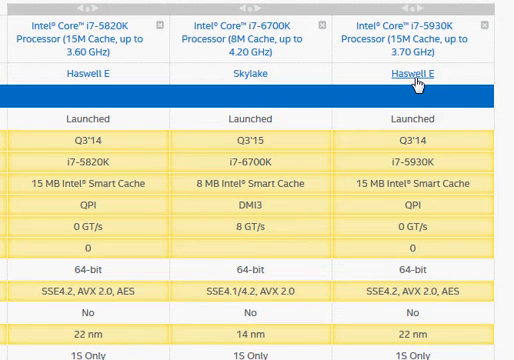
{"action": "mouse_move", "coordinate": [328, 160]}
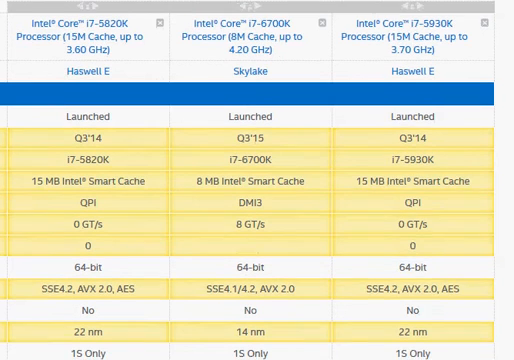
Bring up the PassMark page for the Intel Core i7-5930K @ 3.50GHz.
{"action": "scroll", "scroll_direction": "down", "scroll_amount": 3}
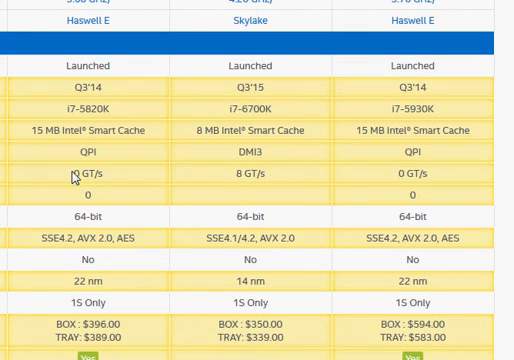
{"action": "mouse_move", "coordinate": [90, 328]}
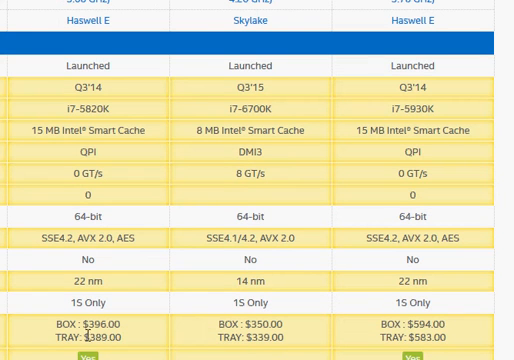
{"action": "double_click", "coordinate": [98, 328]}
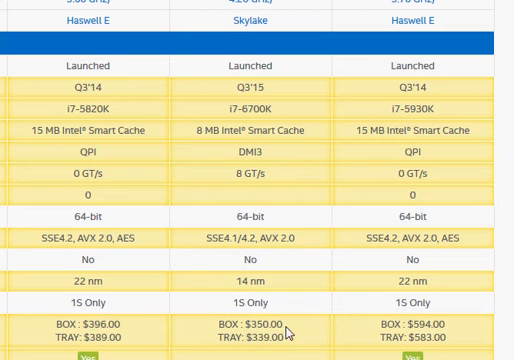
{"action": "scroll", "scroll_direction": "down", "scroll_amount": 3}
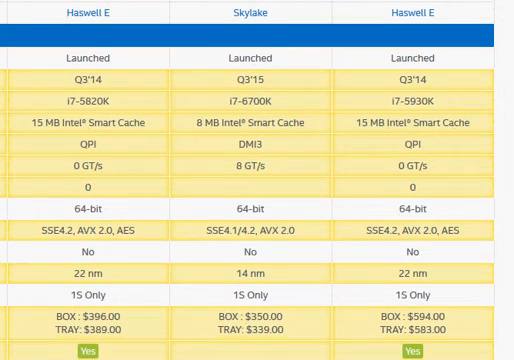
{"action": "scroll", "scroll_direction": "down", "scroll_amount": 3}
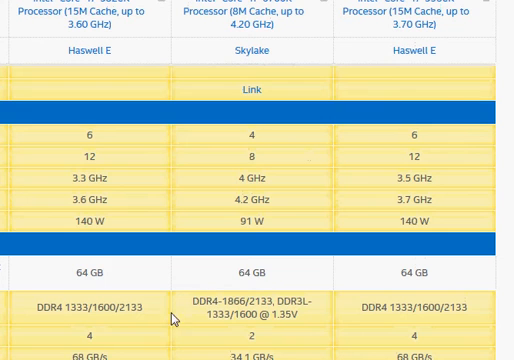
{"action": "mouse_move", "coordinate": [62, 182]}
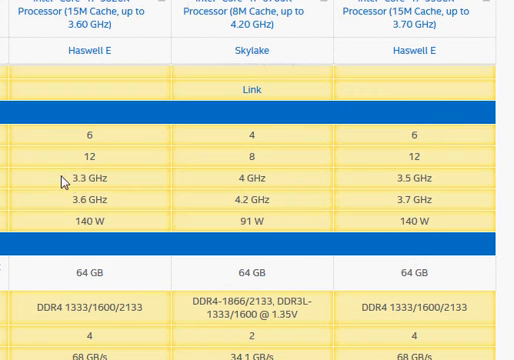
{"action": "double_click", "coordinate": [88, 184]}
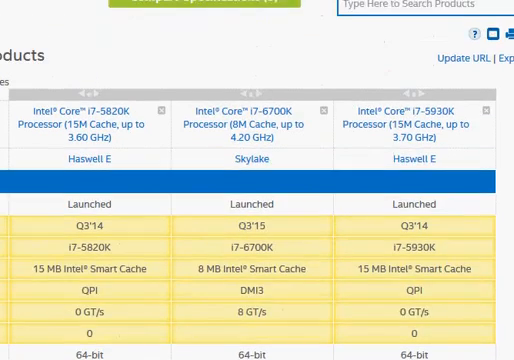
{"action": "scroll", "scroll_direction": "down", "scroll_amount": 3}
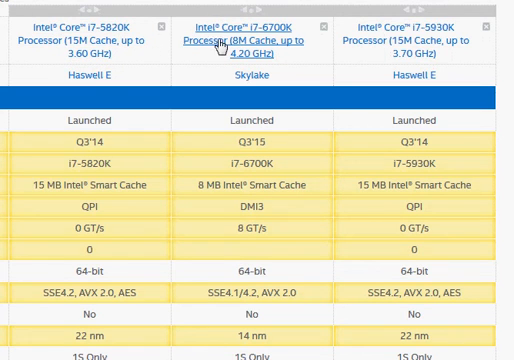
{"action": "mouse_move", "coordinate": [272, 38]}
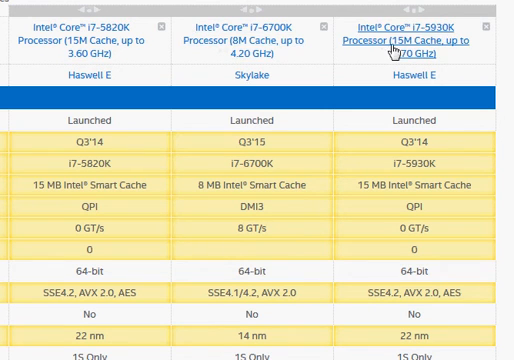
{"action": "mouse_move", "coordinate": [256, 148]}
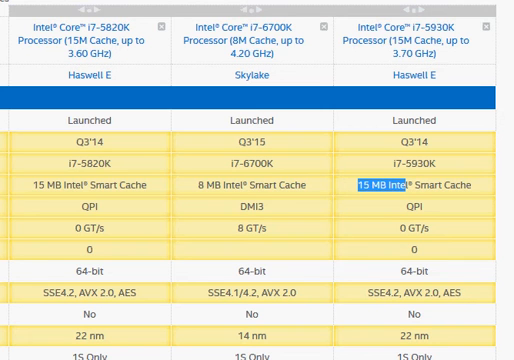
Review the i7-5930K's Average CPU Mark of 13693, then return to the ARK comparison.
{"action": "scroll", "scroll_direction": "down", "scroll_amount": 3}
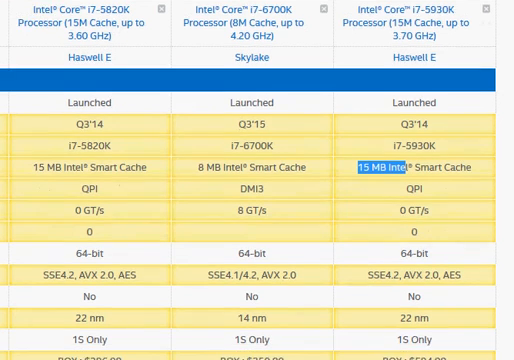
{"action": "scroll", "scroll_direction": "down", "scroll_amount": 3}
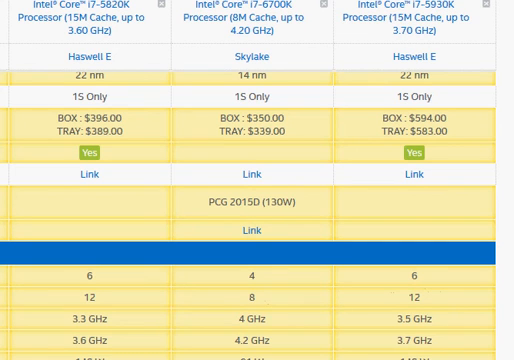
{"action": "scroll", "scroll_direction": "down", "scroll_amount": 3}
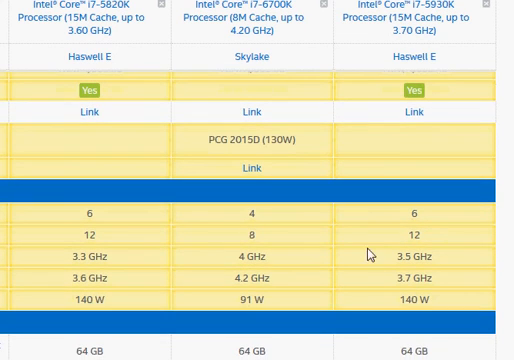
{"action": "mouse_move", "coordinate": [236, 264]}
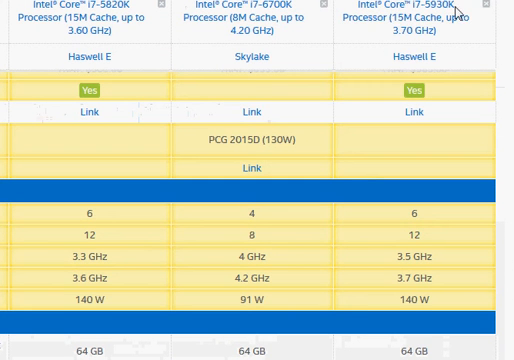
{"action": "scroll", "scroll_direction": "down", "scroll_amount": 3}
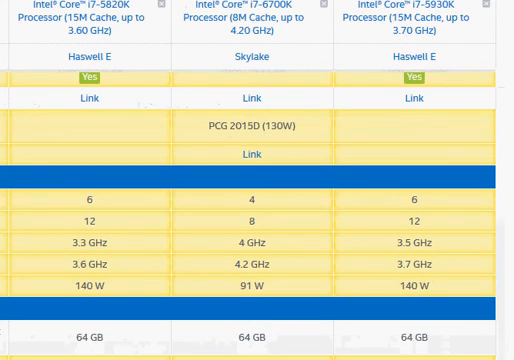
{"action": "scroll", "scroll_direction": "down", "scroll_amount": 3}
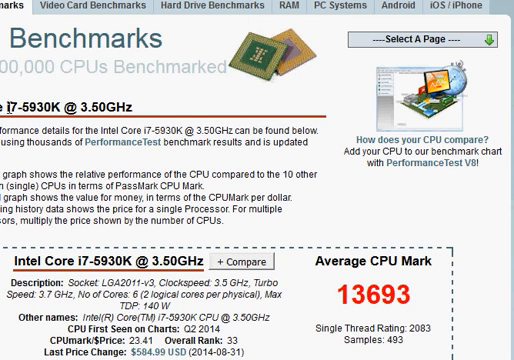
{"action": "double_click", "coordinate": [24, 100]}
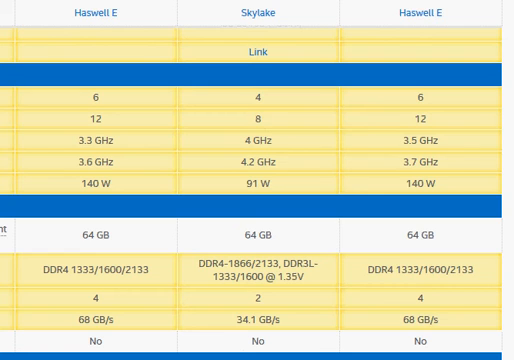
Scroll the comparison to the Processor Graphics rows showing HD Graphics 530 for the i7-6700K.
{"action": "scroll", "scroll_direction": "up", "scroll_amount": 3}
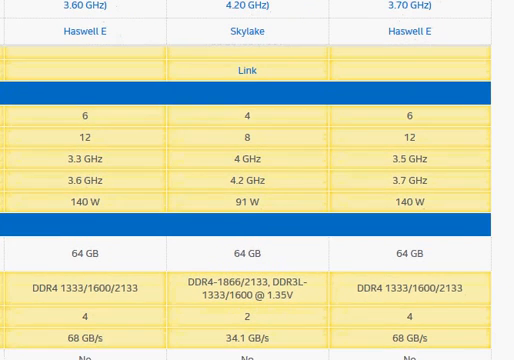
{"action": "scroll", "scroll_direction": "down", "scroll_amount": 3}
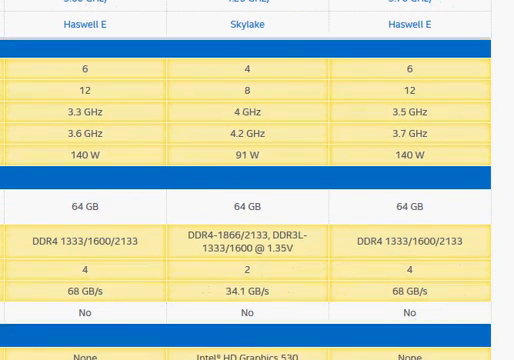
{"action": "scroll", "scroll_direction": "down", "scroll_amount": 3}
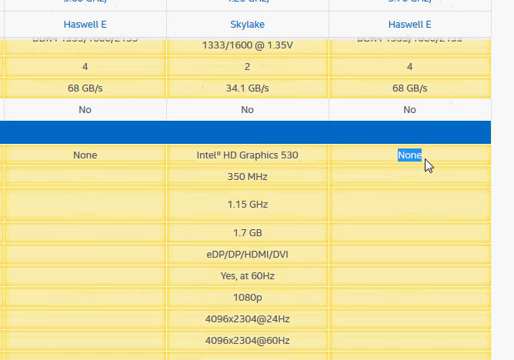
{"action": "mouse_move", "coordinate": [424, 166]}
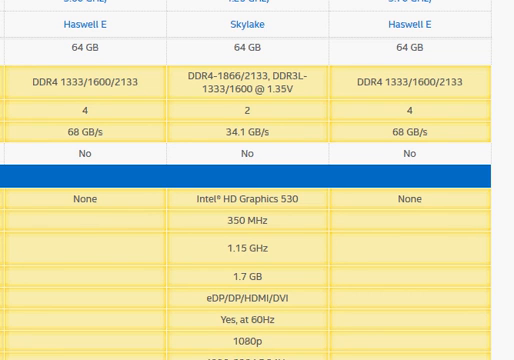
{"action": "left_click_drag", "start_coordinate": [224, 198], "coordinate": [288, 198]}
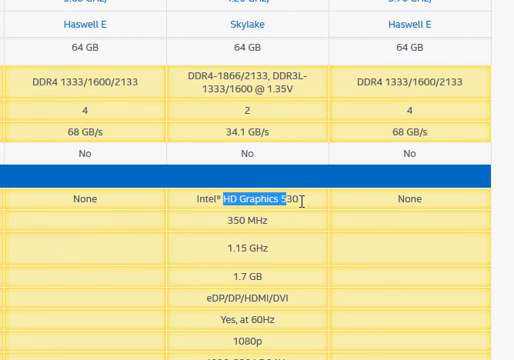
{"action": "mouse_move", "coordinate": [414, 14]}
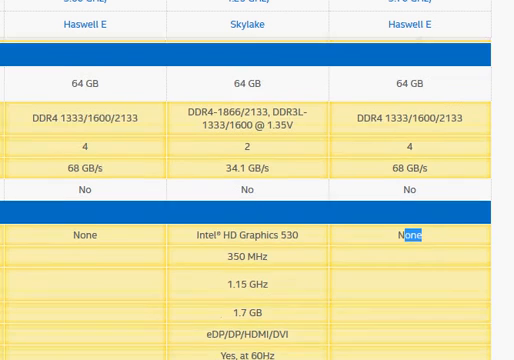
{"action": "scroll", "scroll_direction": "down", "scroll_amount": 3}
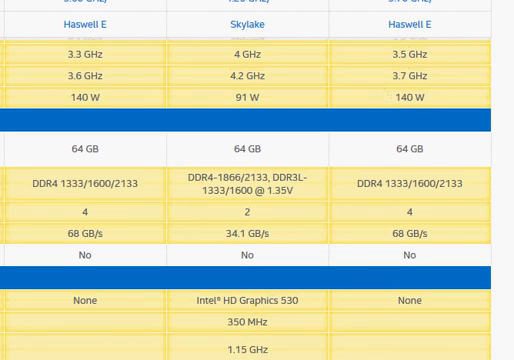
{"action": "scroll", "scroll_direction": "down", "scroll_amount": 3}
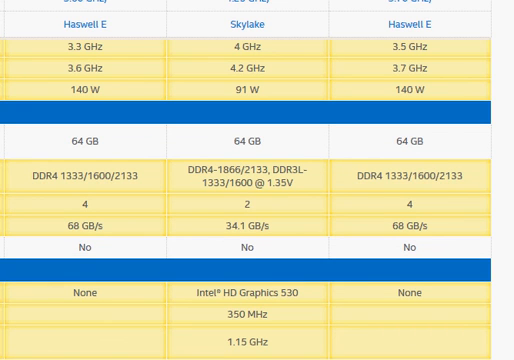
{"action": "scroll", "scroll_direction": "down", "scroll_amount": 3}
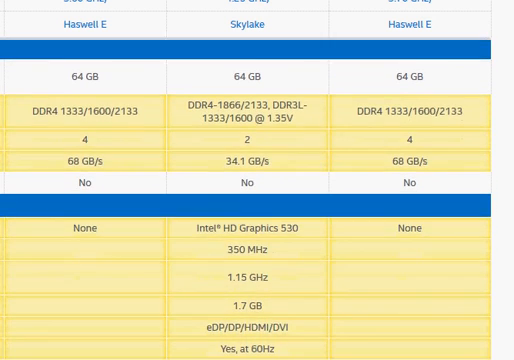
{"action": "scroll", "scroll_direction": "down", "scroll_amount": 3}
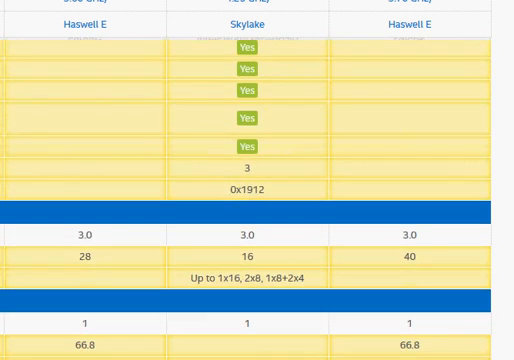
{"action": "scroll", "scroll_direction": "down", "scroll_amount": 3}
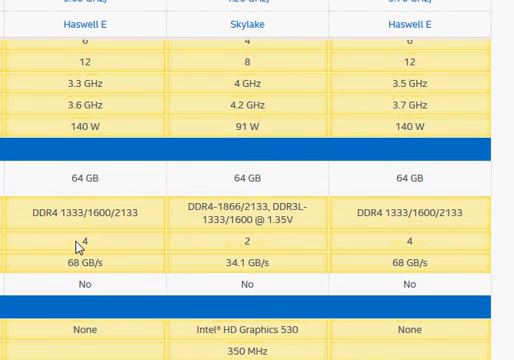
{"action": "scroll", "scroll_direction": "down", "scroll_amount": 3}
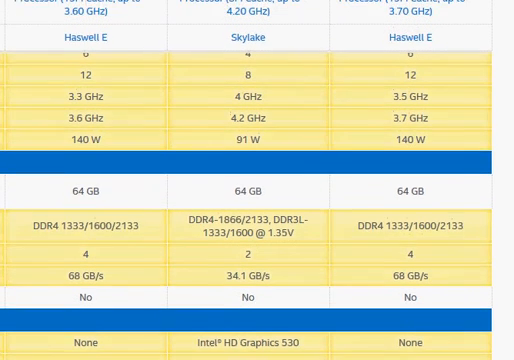
{"action": "scroll", "scroll_direction": "down", "scroll_amount": 3}
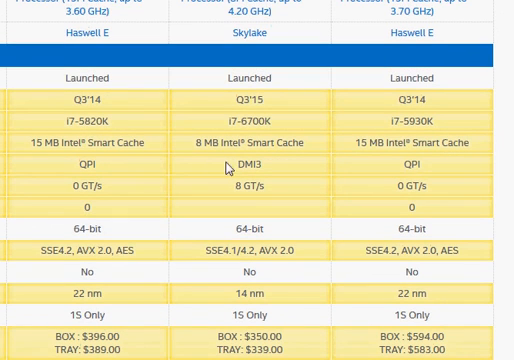
{"action": "mouse_move", "coordinate": [404, 160]}
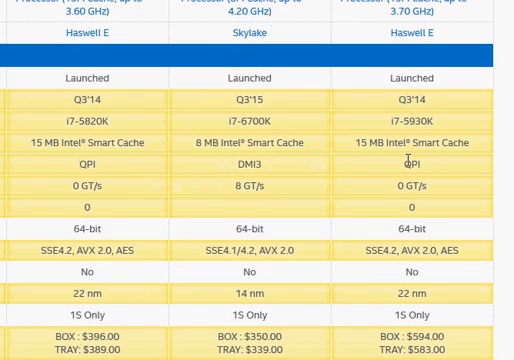
{"action": "mouse_move", "coordinate": [348, 168]}
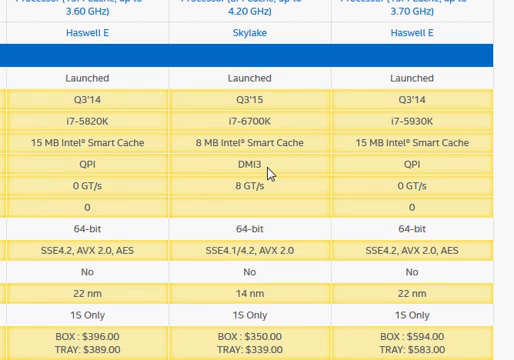
{"action": "mouse_move", "coordinate": [264, 182]}
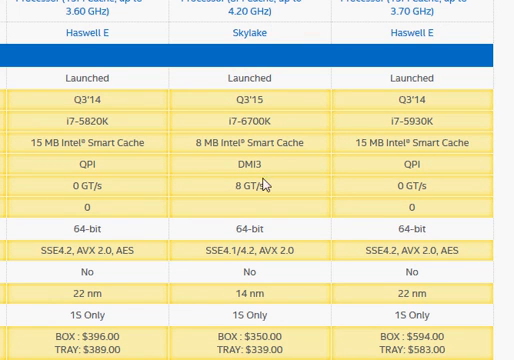